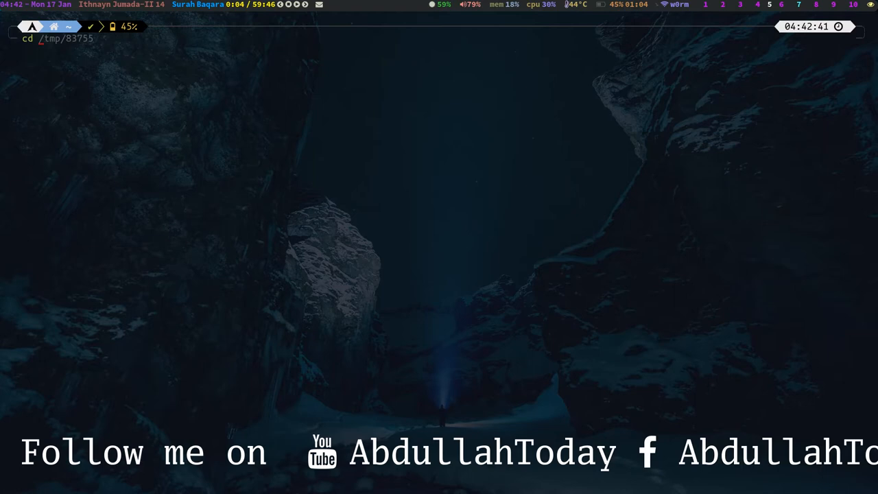
- Change into the img/site directory to reach its Dockerfile
{"action": "type", "text": "img/site"}
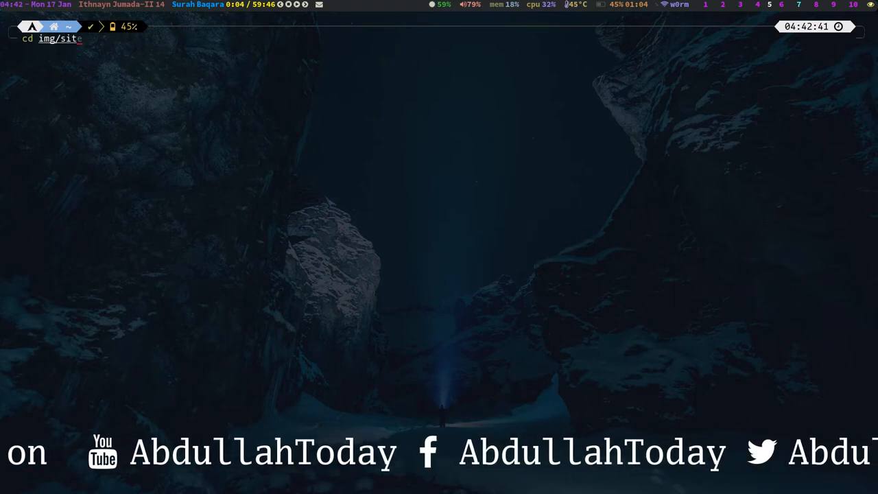
{"action": "key", "text": "Return"}
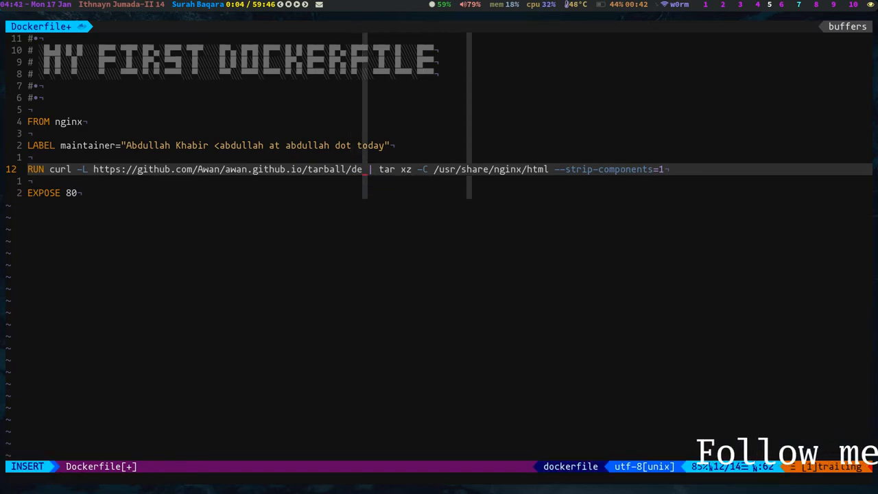
- Edit the Dockerfile in Vim so the download URL ends in /tarball/dev
{"action": "type", "text": "v"}
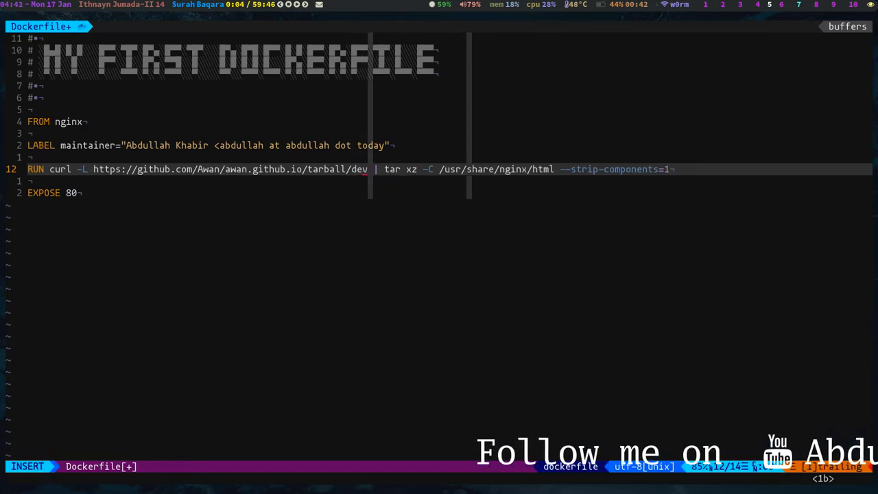
{"action": "key", "text": "Escape"}
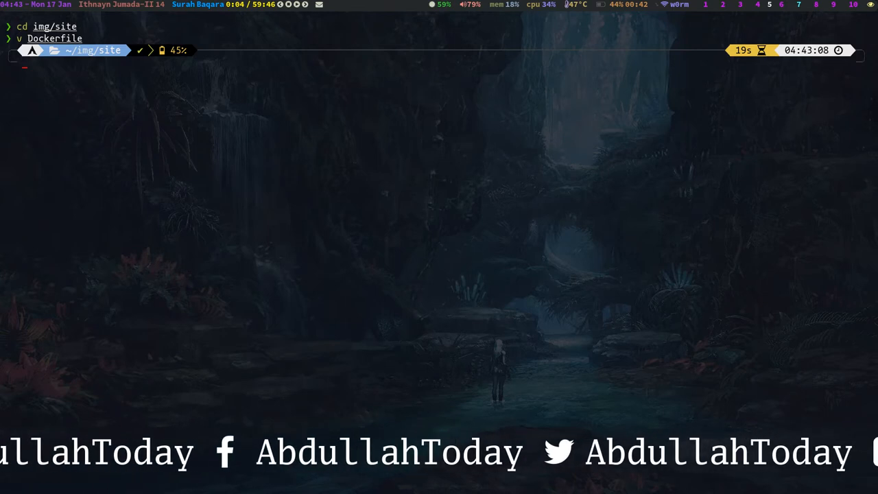
- List all containers, build the image tagged ak, and type the mysite run command
{"action": "type", "text": "docker container ls -a"}
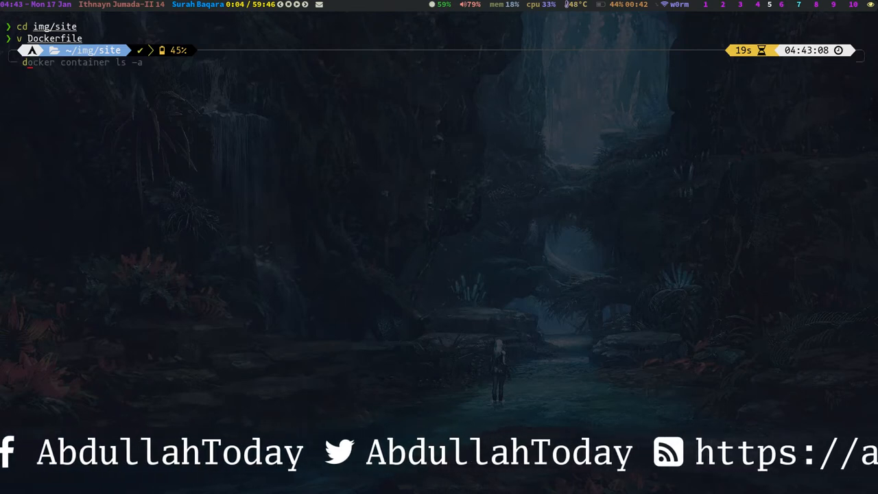
{"action": "type", "text": "docker build -t ak ."}
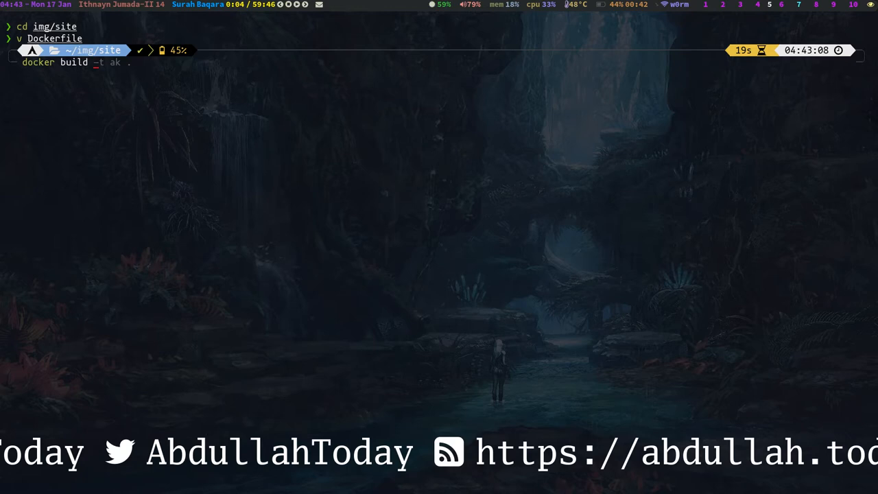
{"action": "key", "text": "Return"}
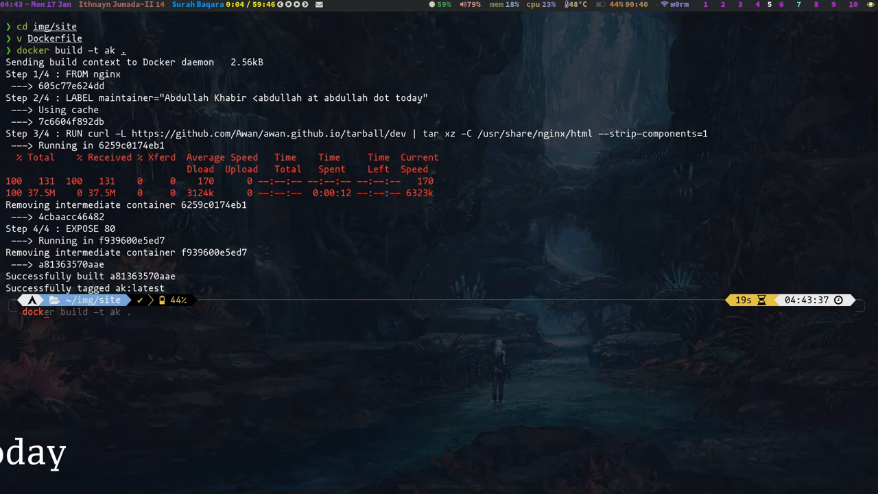
{"action": "type", "text": "docker run --name mysite -d ak"}
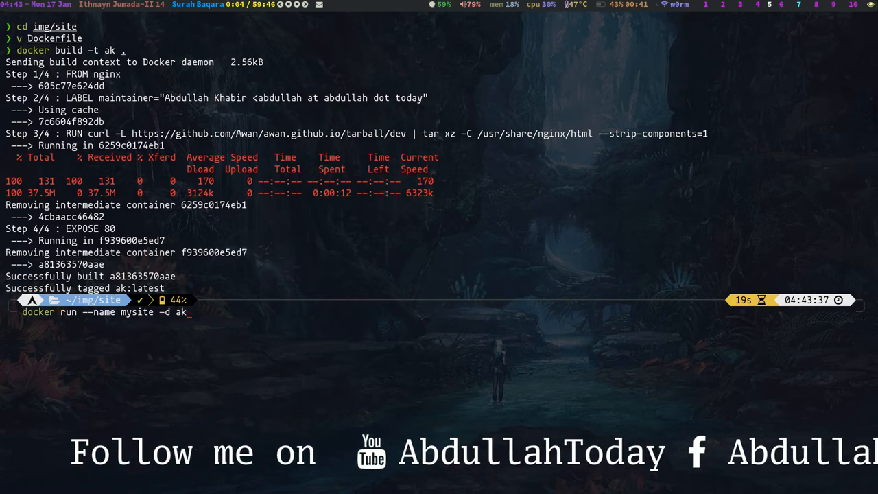
- Launch the mysite container detached and print each running container's IP and name
{"action": "key", "text": "Return"}
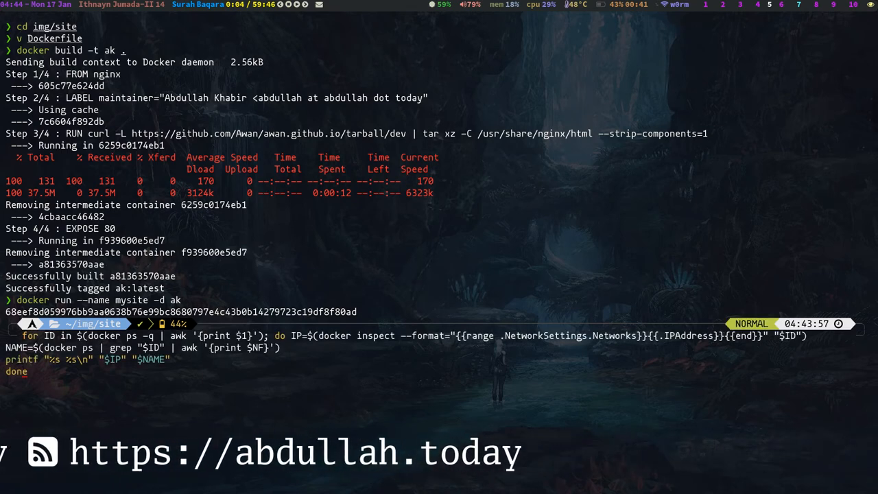
{"action": "key", "text": "Return"}
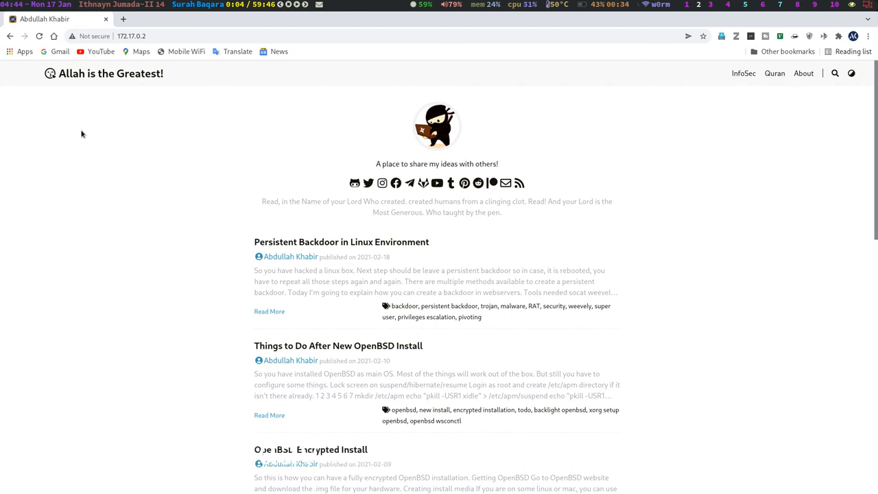
{"action": "mouse_move", "coordinate": [163, 163]}
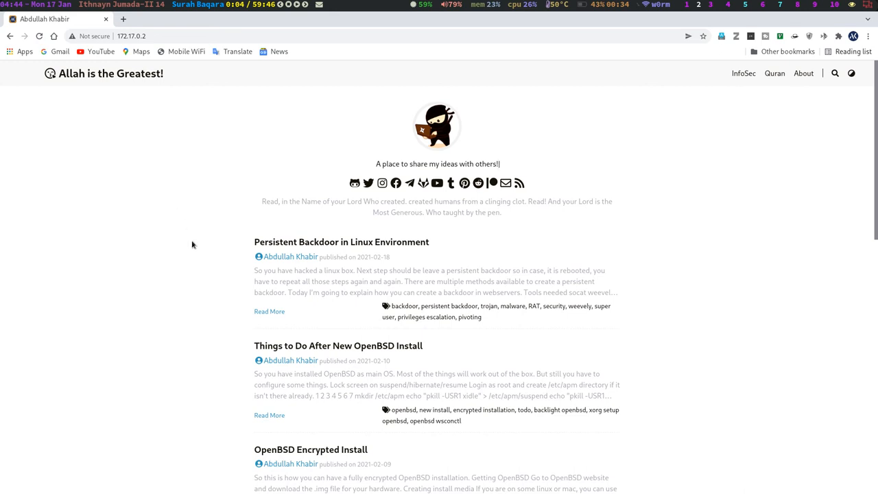
{"action": "mouse_move", "coordinate": [217, 291]}
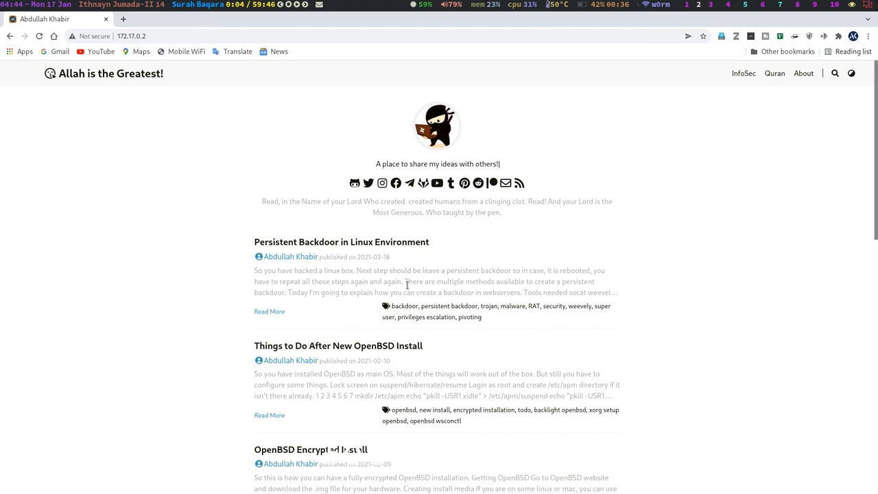
- Scroll through the blog page served by the container at 172.17.0.2
{"action": "scroll", "scroll_direction": "down", "scroll_amount": 3}
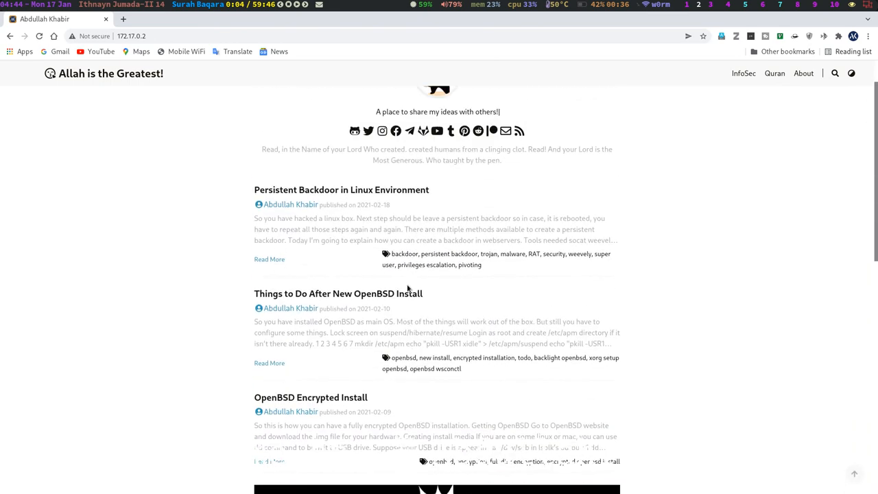
{"action": "scroll", "scroll_direction": "up", "scroll_amount": 3}
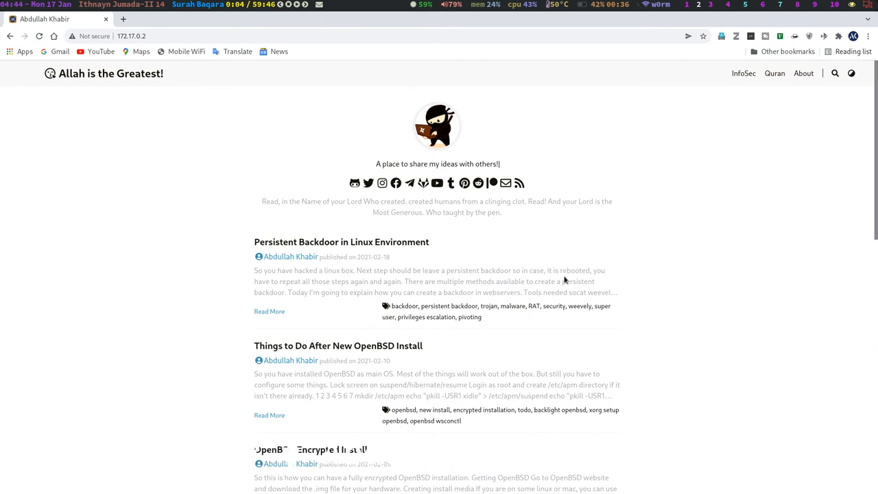
{"action": "mouse_move", "coordinate": [396, 360]}
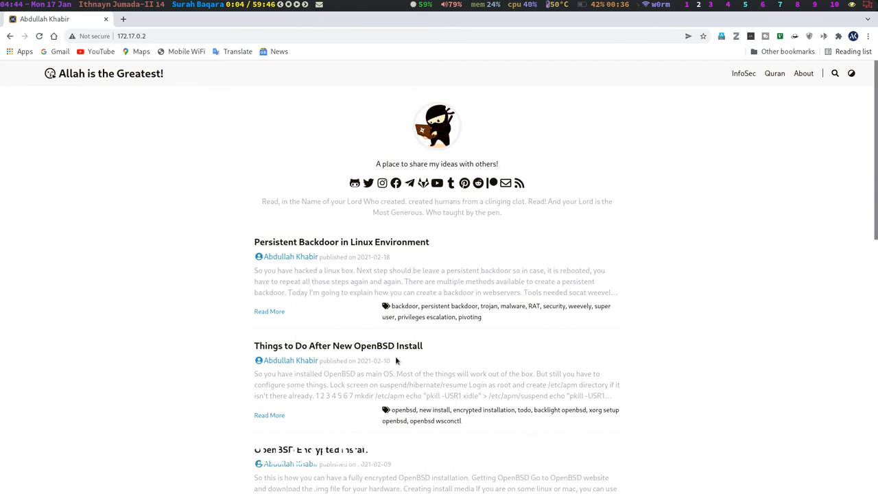
{"action": "mouse_move", "coordinate": [310, 294]}
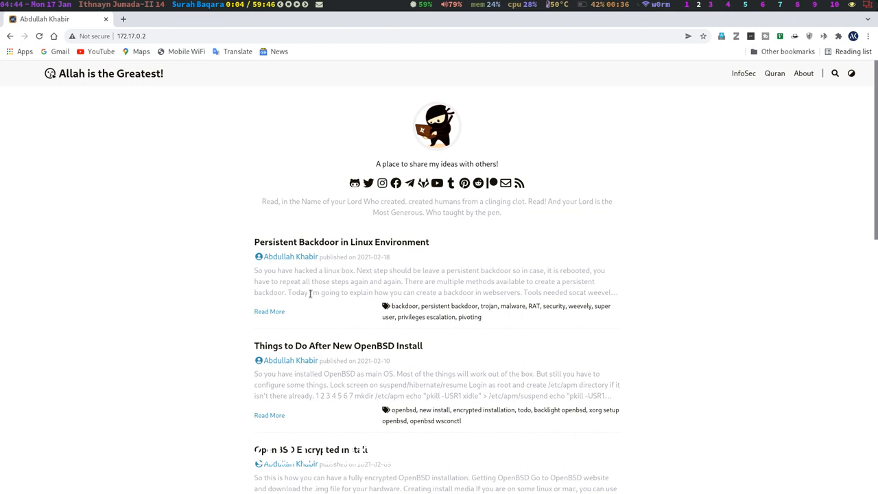
{"action": "mouse_move", "coordinate": [185, 365]}
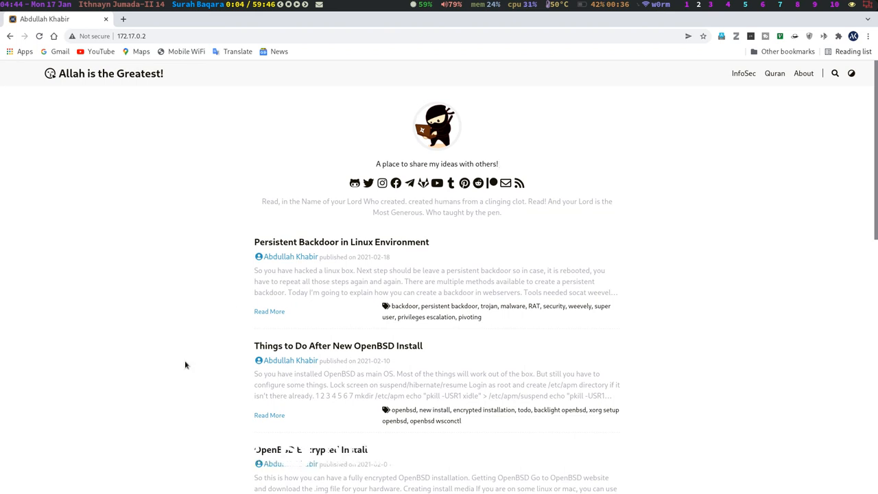